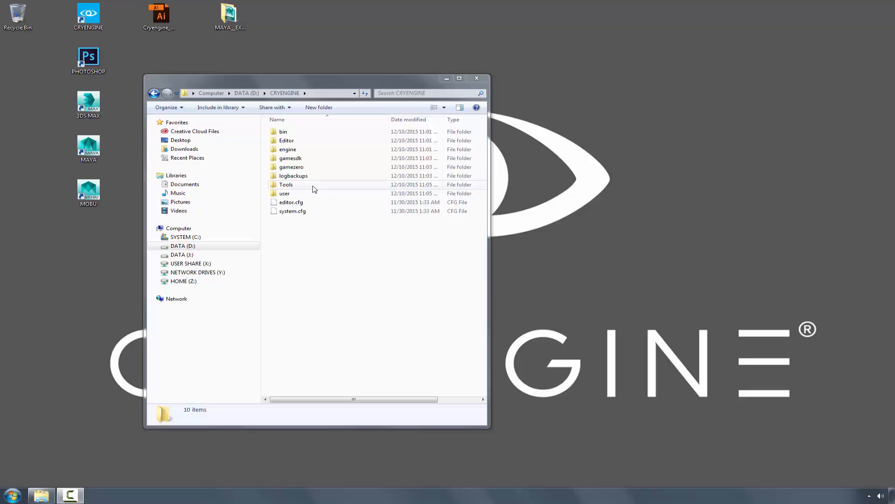
Open the Tools folder in D:\CRYENGINE and select the SettingsMgr application
double_click(286, 184)
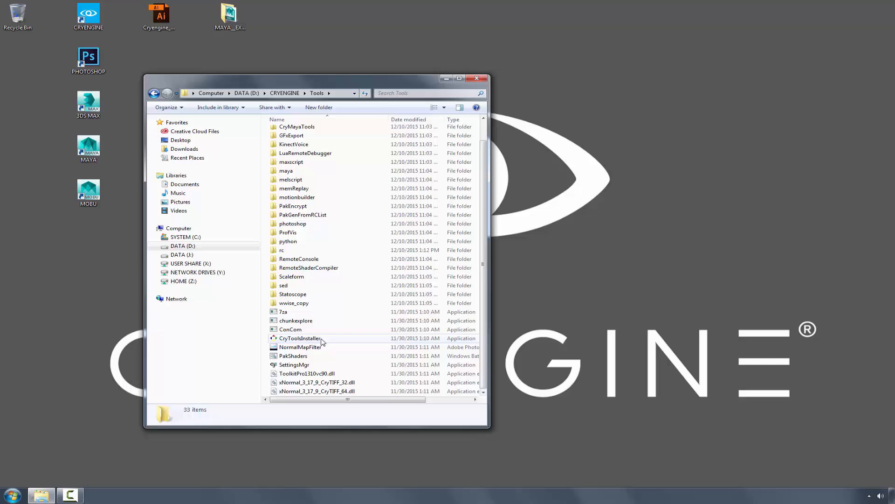
mouse_move(294, 364)
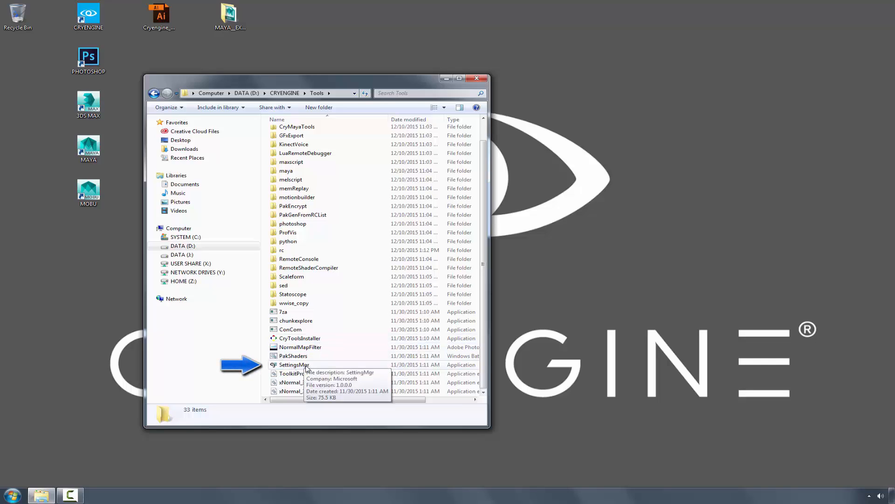
right_click(295, 364)
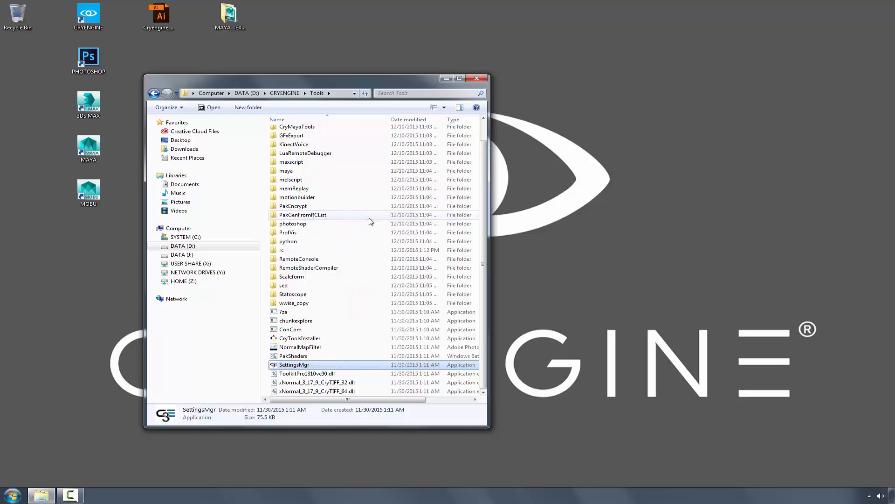
Launch SettingsMgr from the Tools folder
double_click(294, 365)
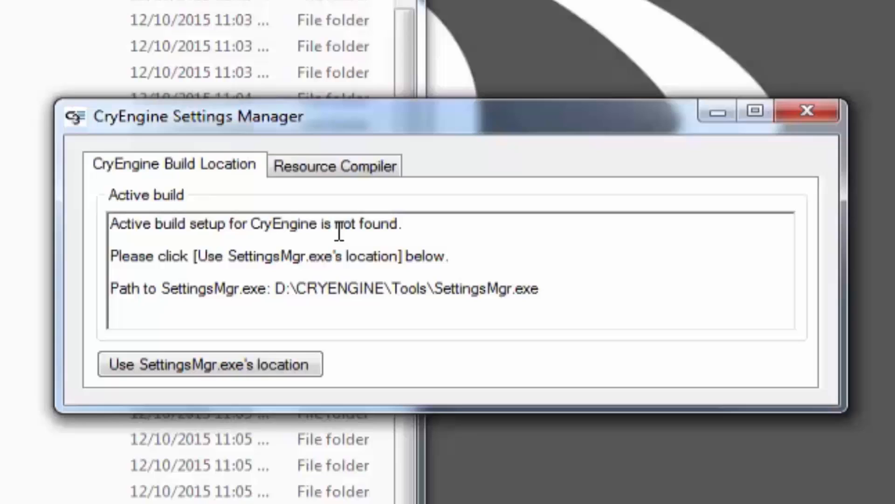
mouse_move(369, 240)
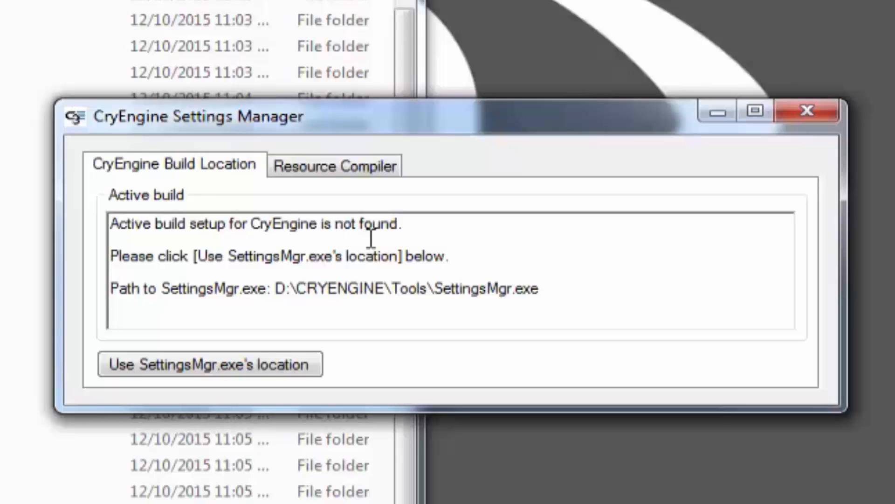
mouse_move(245, 397)
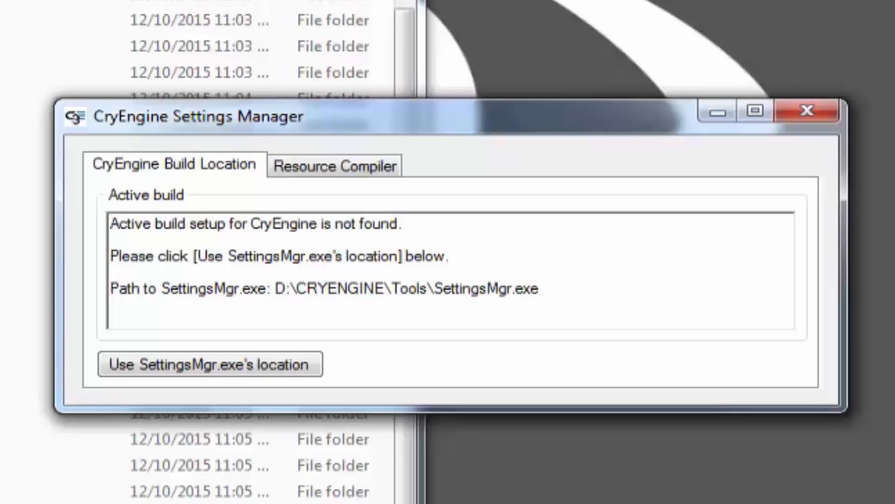
mouse_move(117, 457)
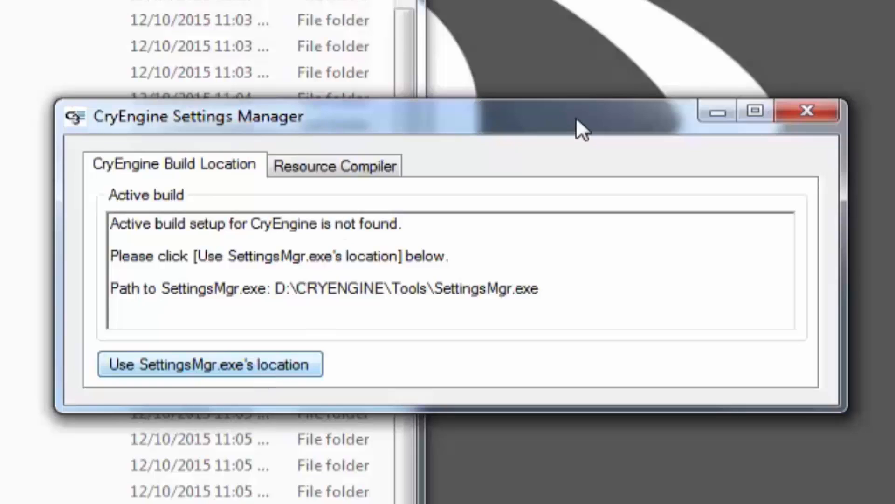
Set the build location to SettingsMgr.exe's folder and view the Resource Compiler tab
click(209, 364)
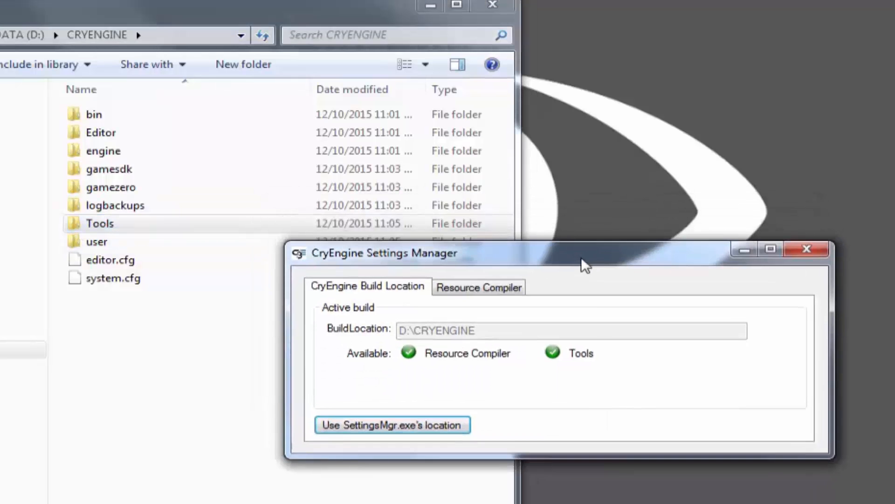
mouse_move(501, 307)
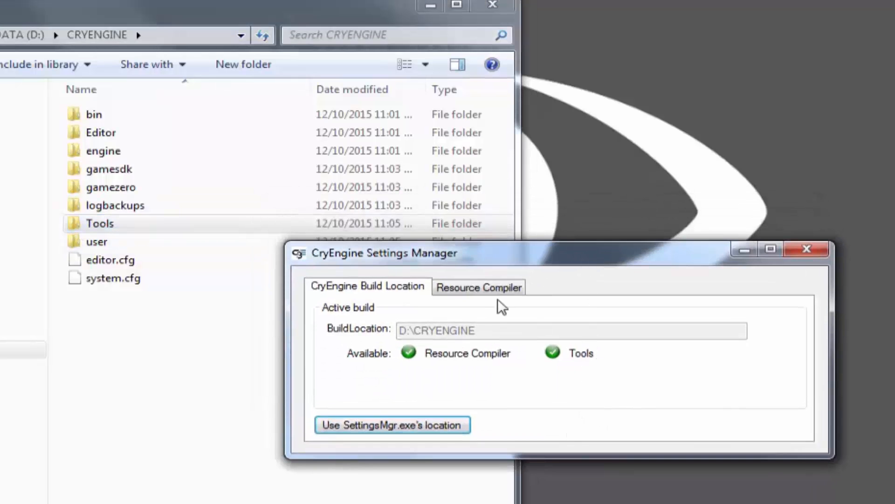
click(479, 286)
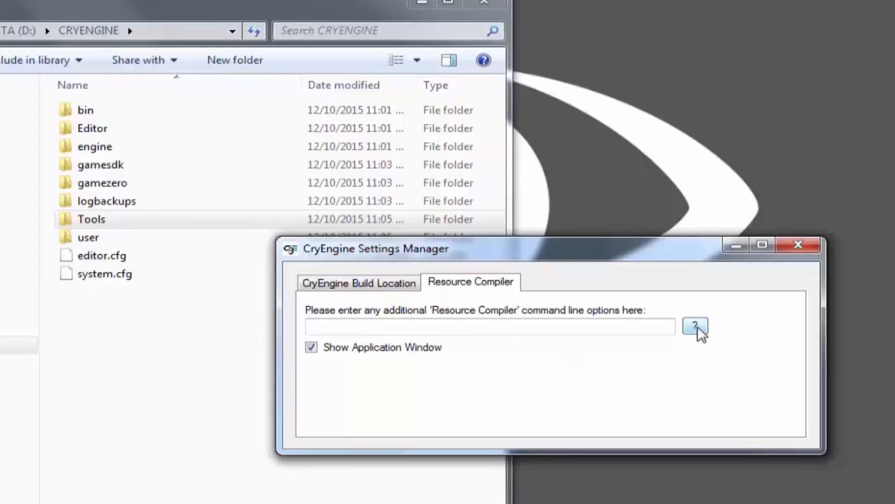
click(695, 328)
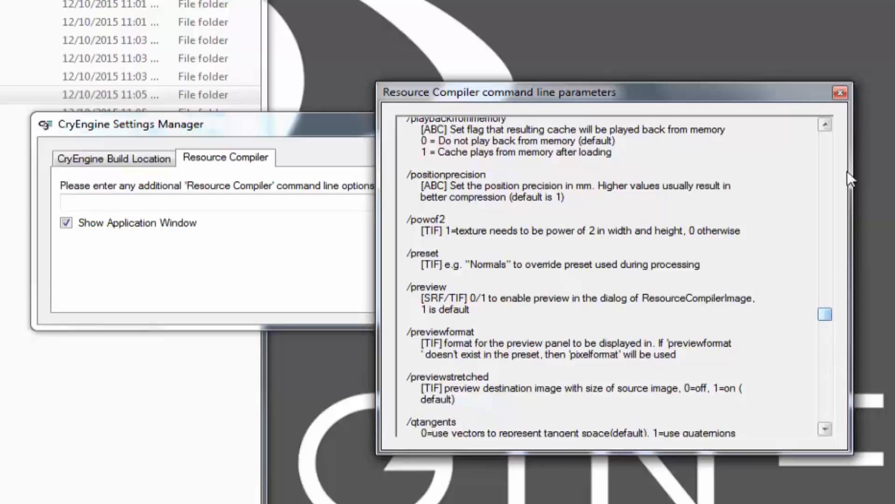
click(840, 91)
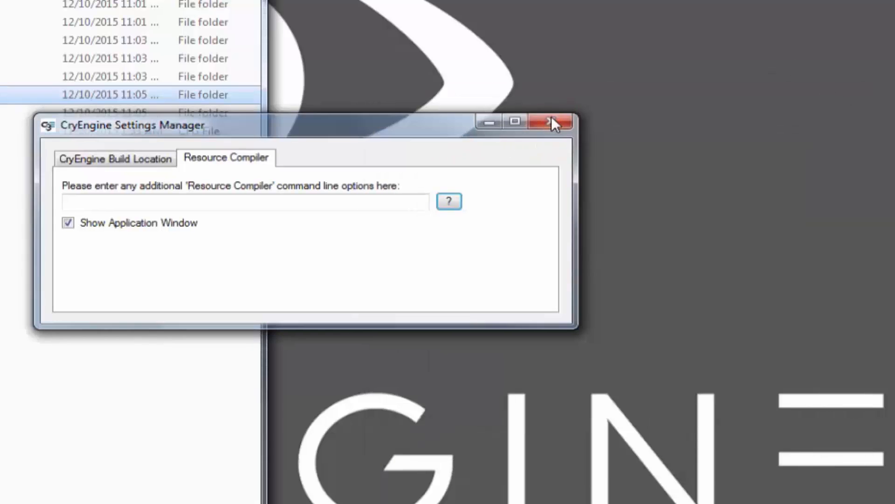
Close Settings Manager and select CryToolsInstaller in the Tools folder
click(551, 122)
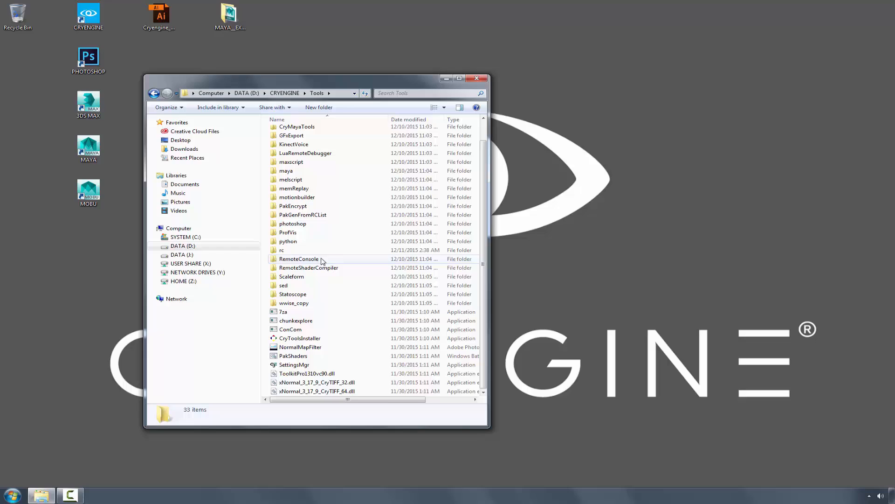
mouse_move(297, 338)
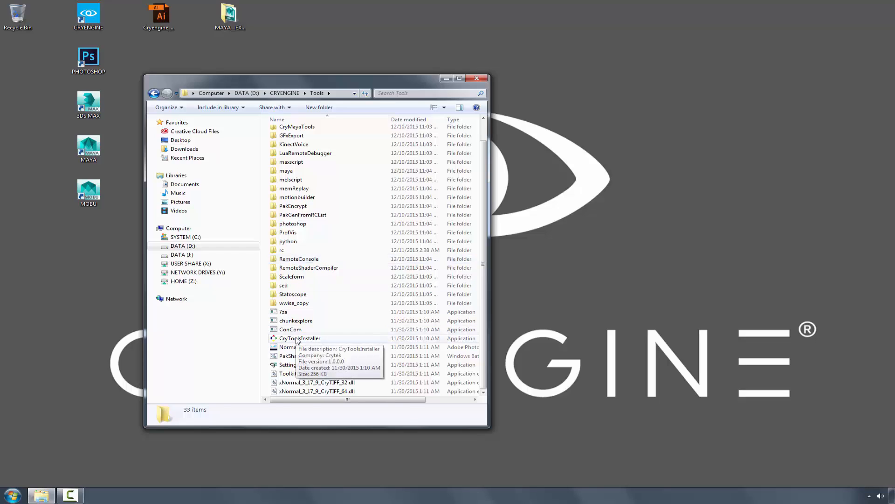
click(300, 338)
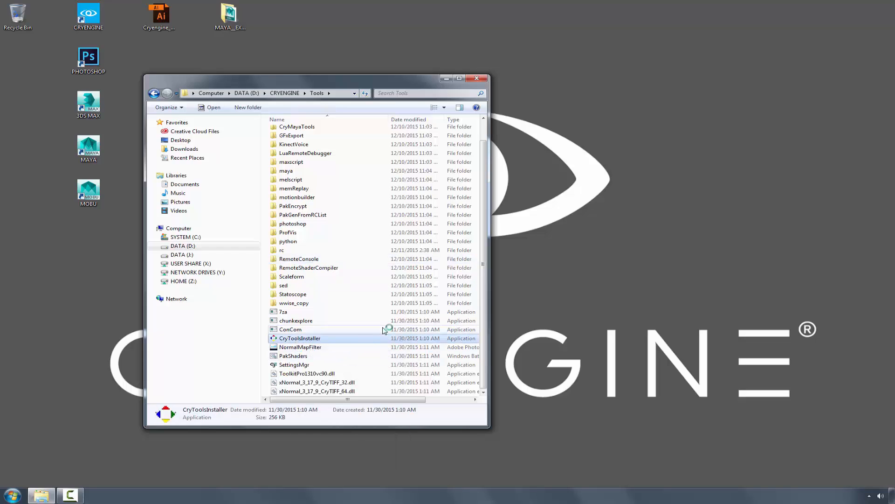
mouse_move(371, 280)
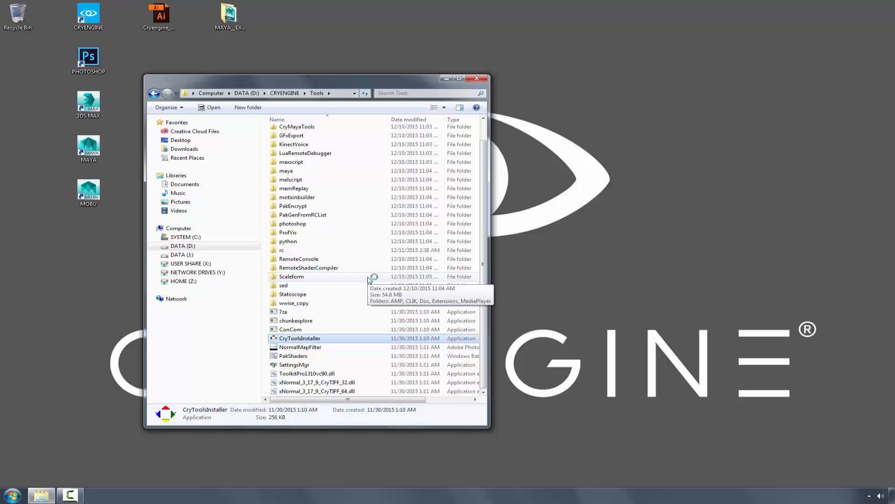
Launch CryToolsInstaller, reposition its window, and choose the Install option
double_click(299, 338)
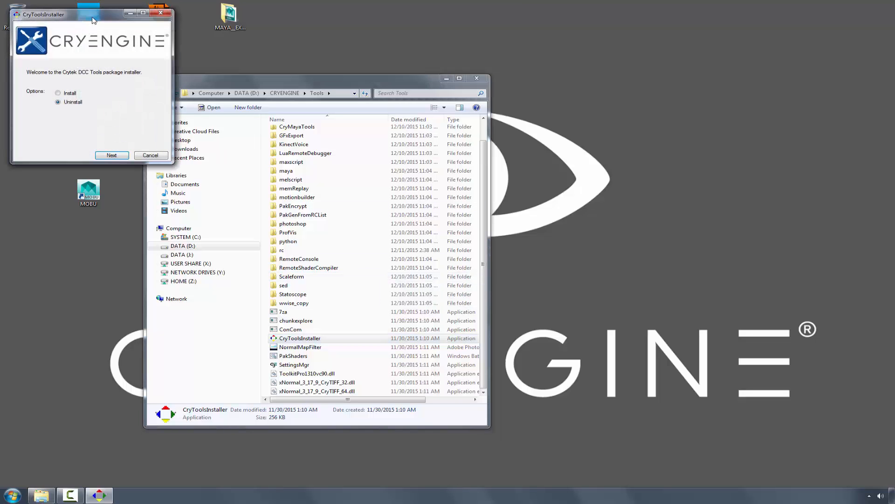
drag(91, 14, 593, 152)
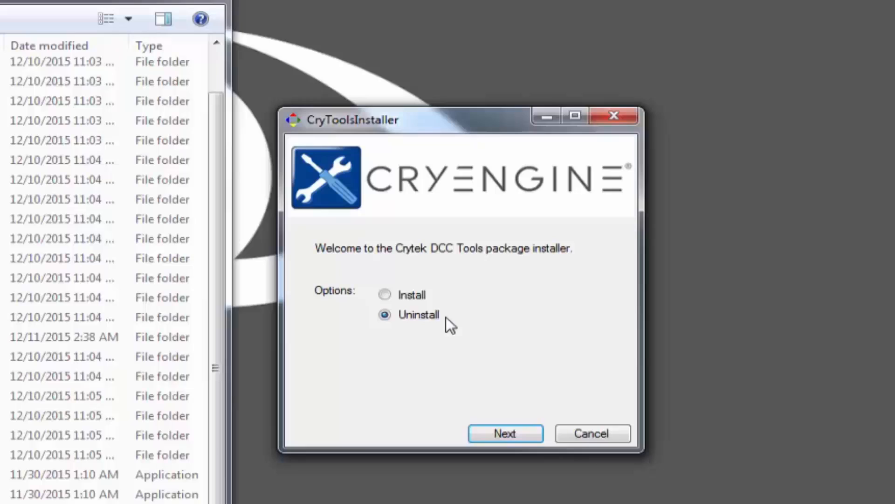
click(385, 294)
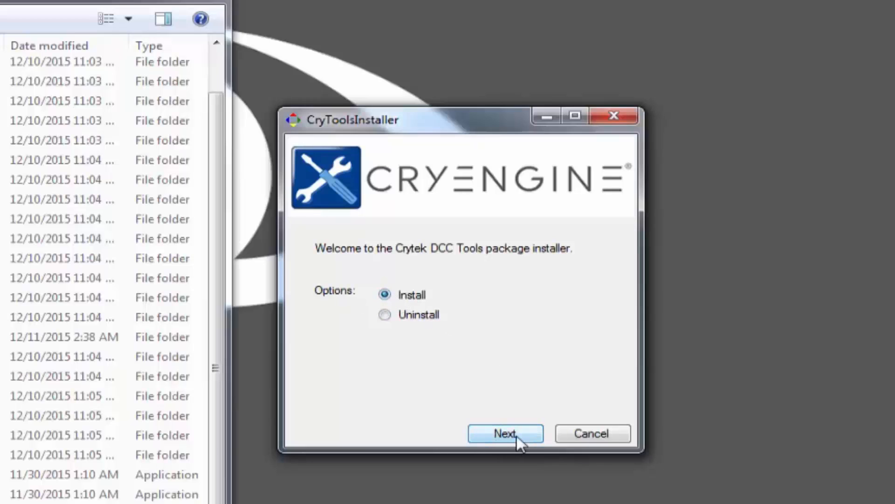
Advance to package selection and expand Autodesk 3ds Max to show 2016 64bit
click(505, 433)
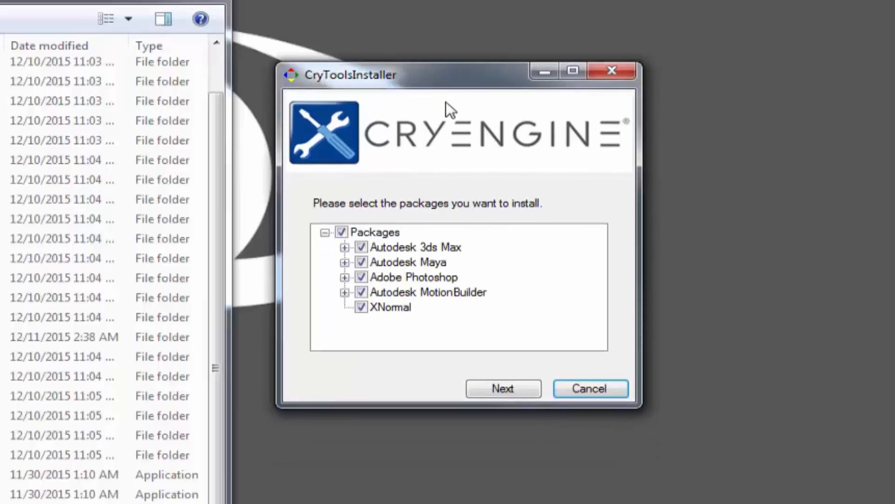
mouse_move(431, 239)
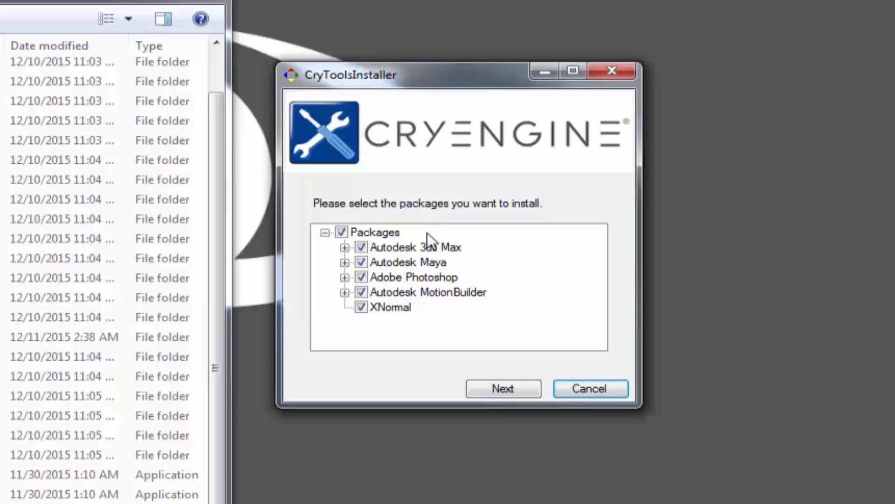
mouse_move(481, 261)
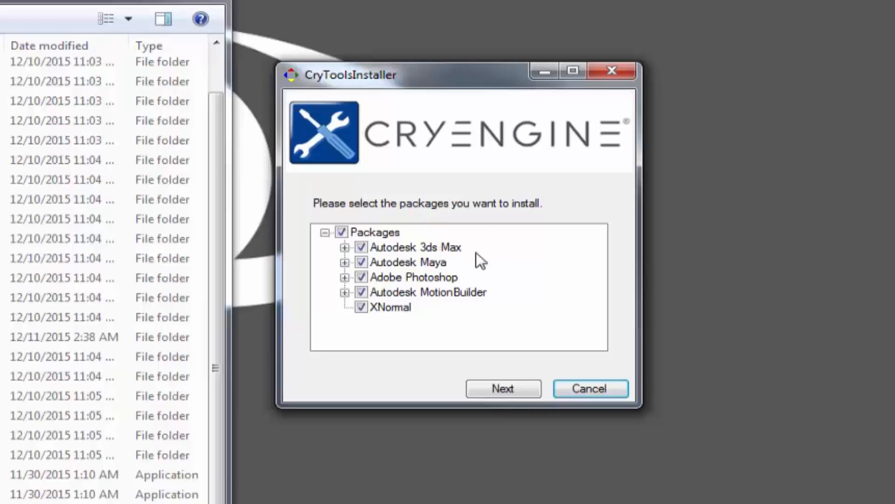
mouse_move(473, 262)
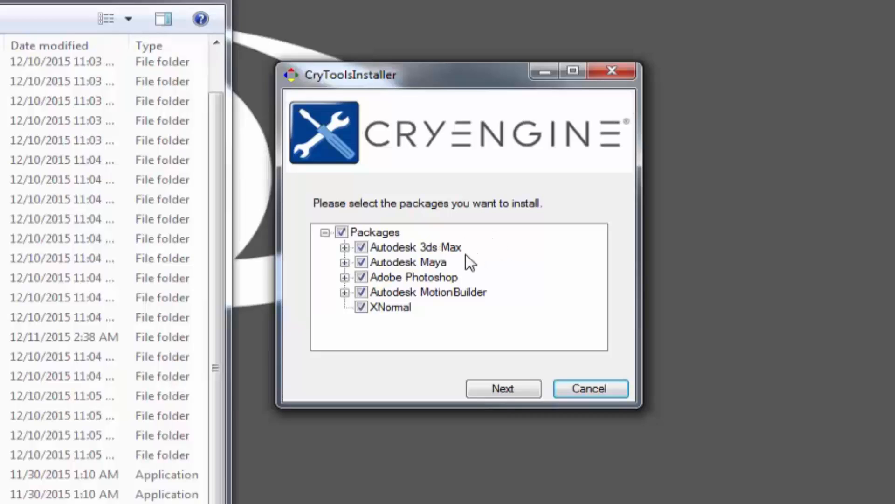
mouse_move(457, 259)
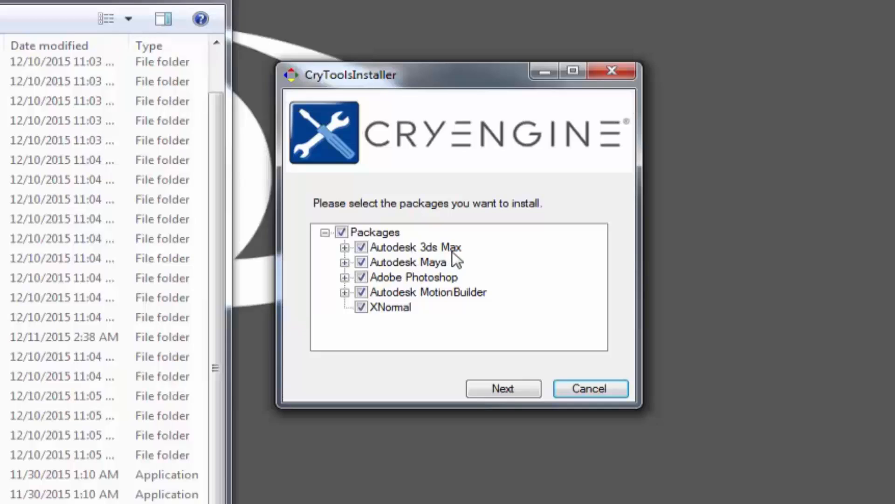
mouse_move(462, 301)
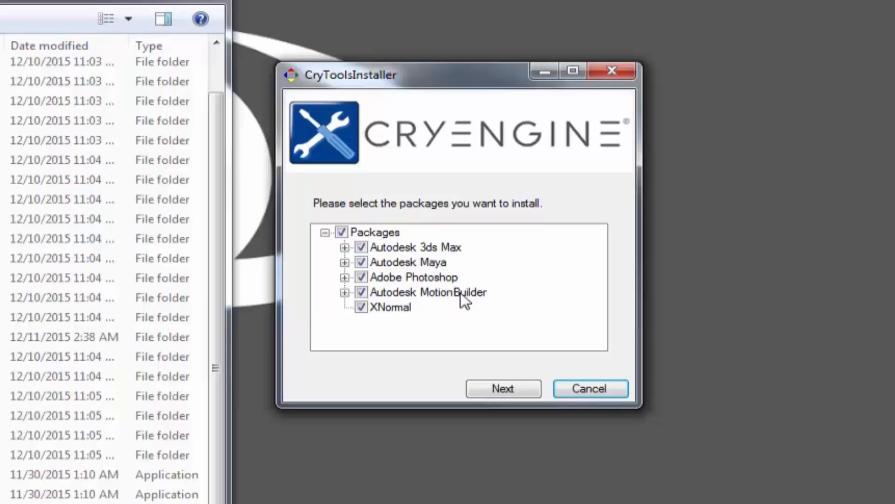
mouse_move(343, 255)
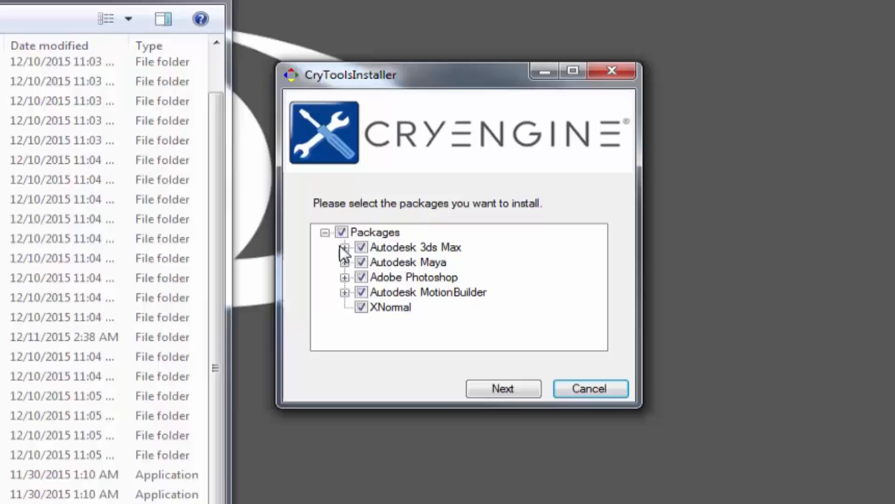
click(344, 247)
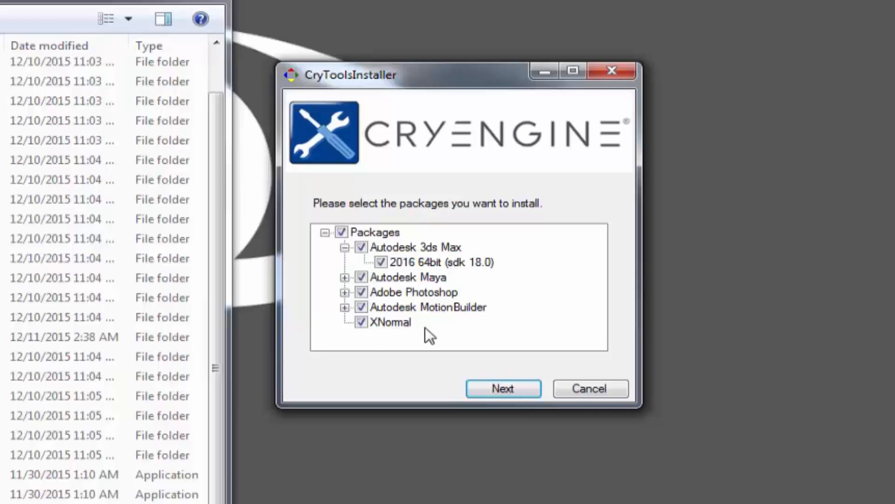
mouse_move(428, 335)
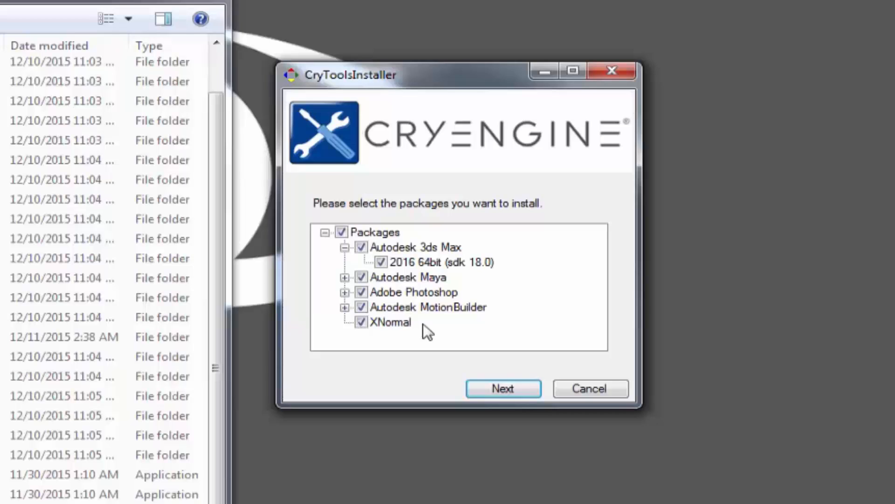
Install the checked 3ds Max, Maya, Photoshop and MotionBuilder packages, then close the installer
click(502, 389)
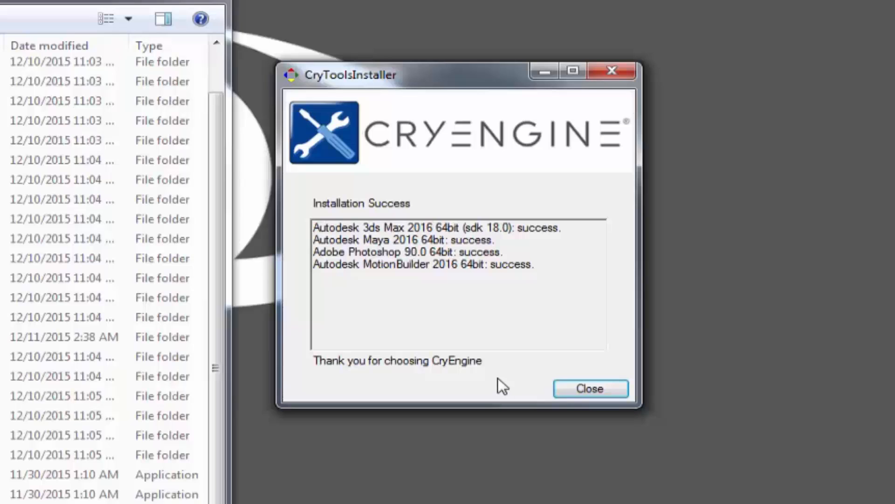
mouse_move(575, 314)
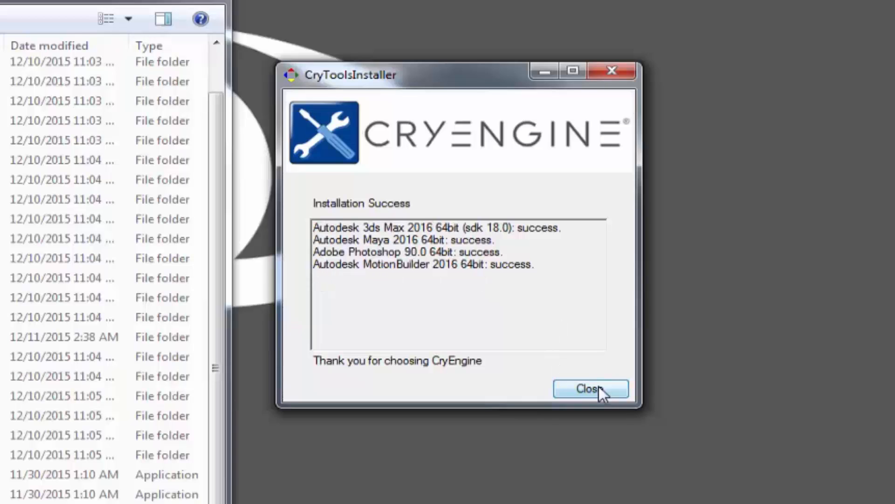
click(590, 388)
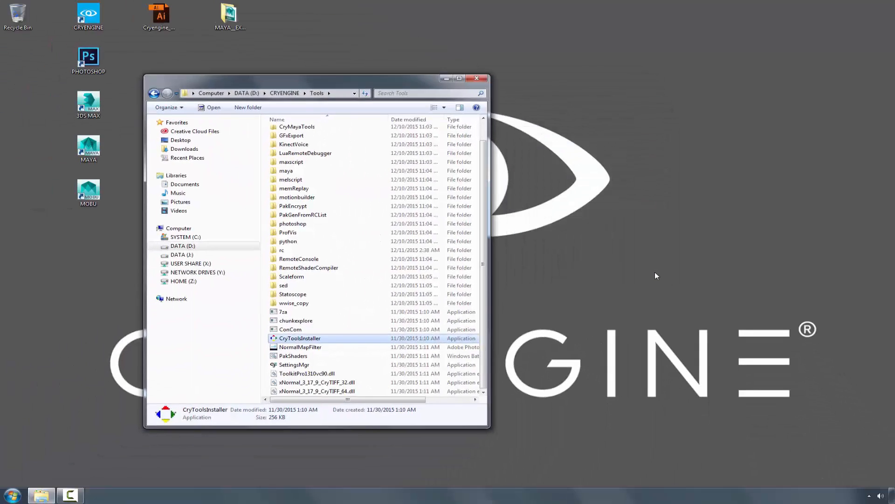